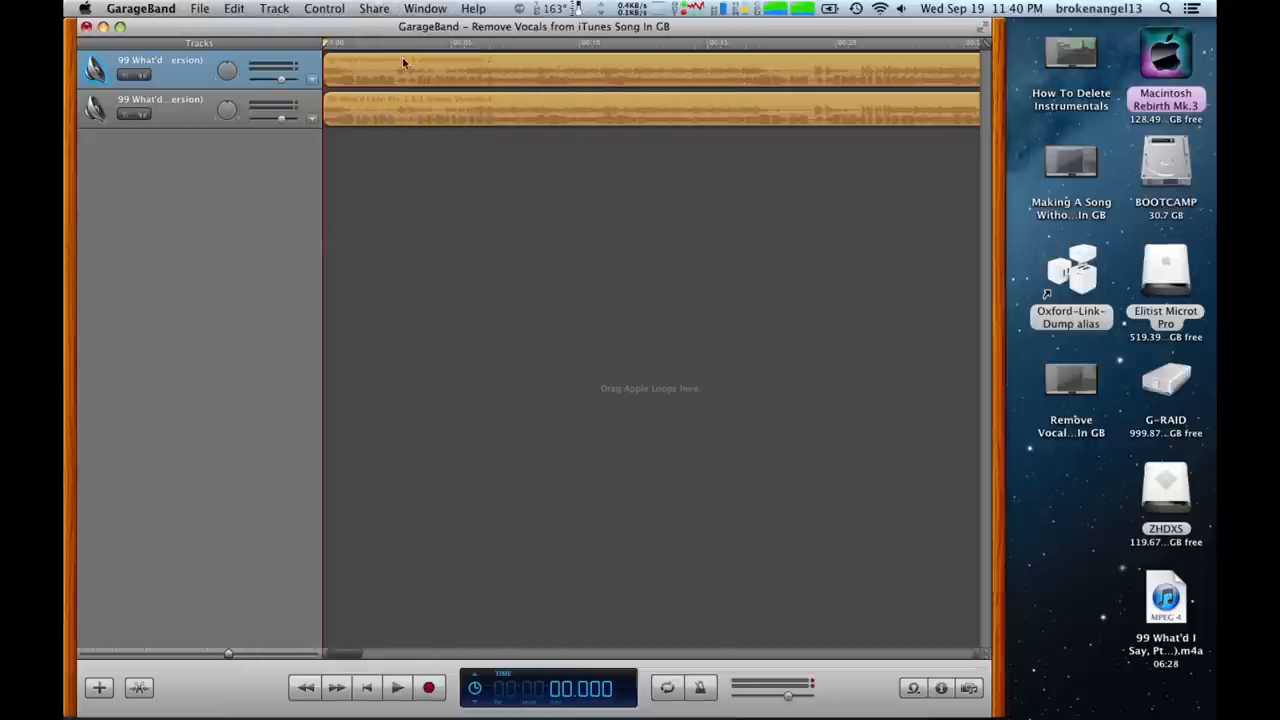
mouse_move(418, 82)
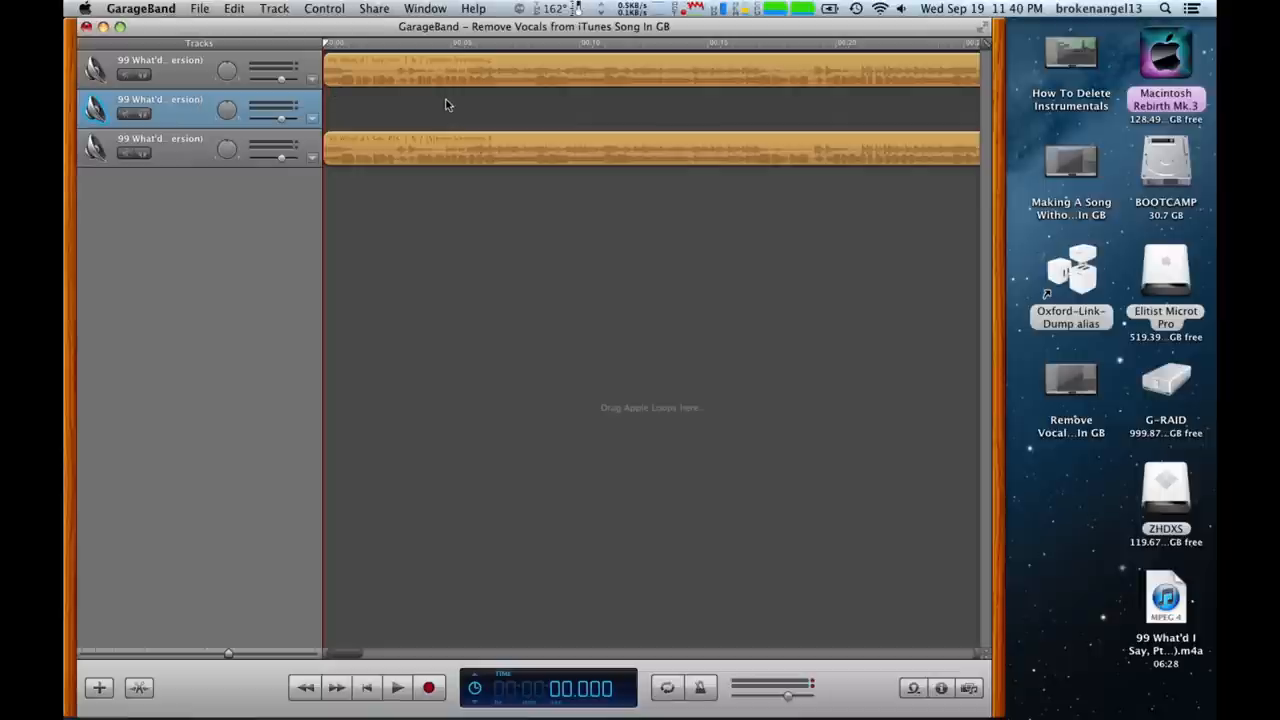
mouse_move(370, 108)
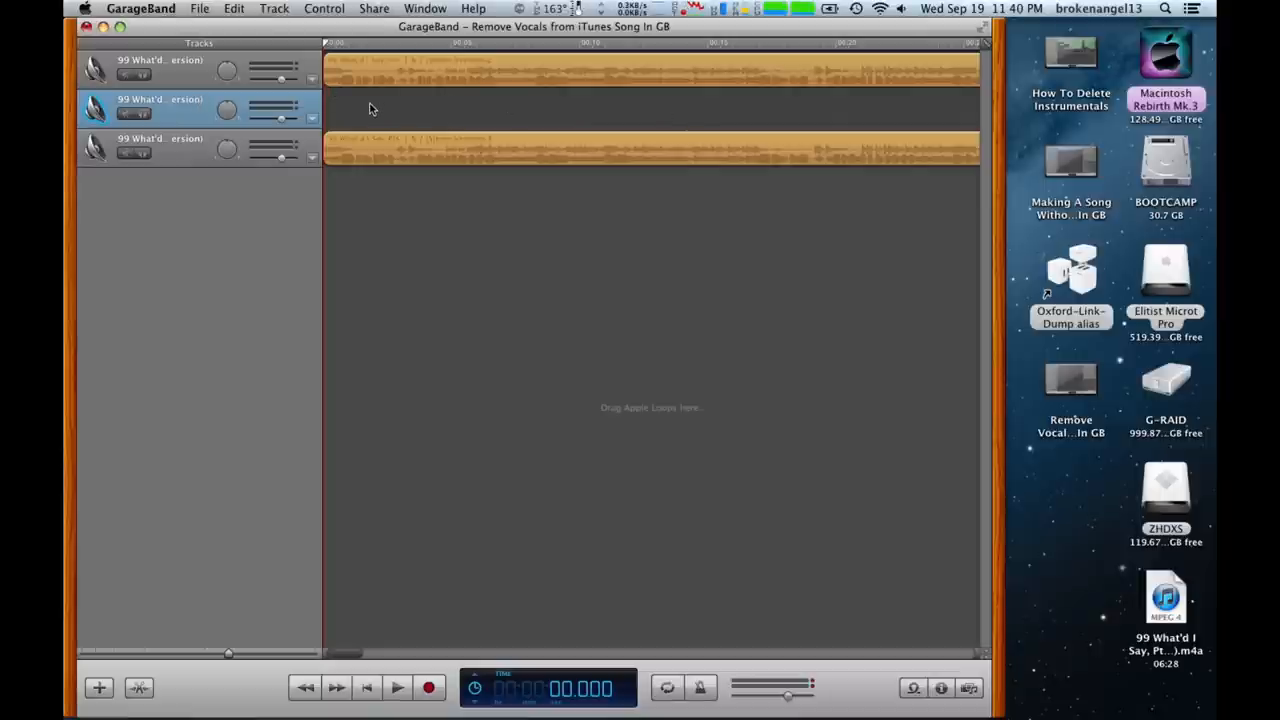
mouse_move(784, 282)
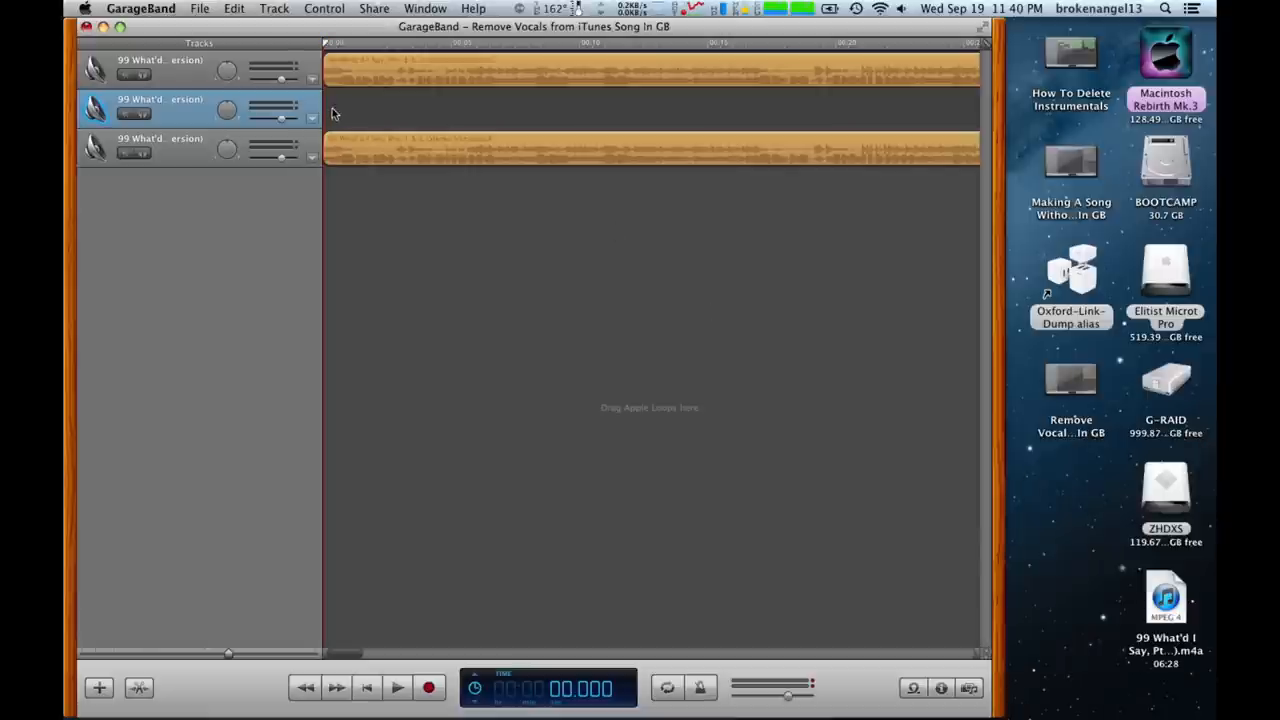
mouse_move(228, 120)
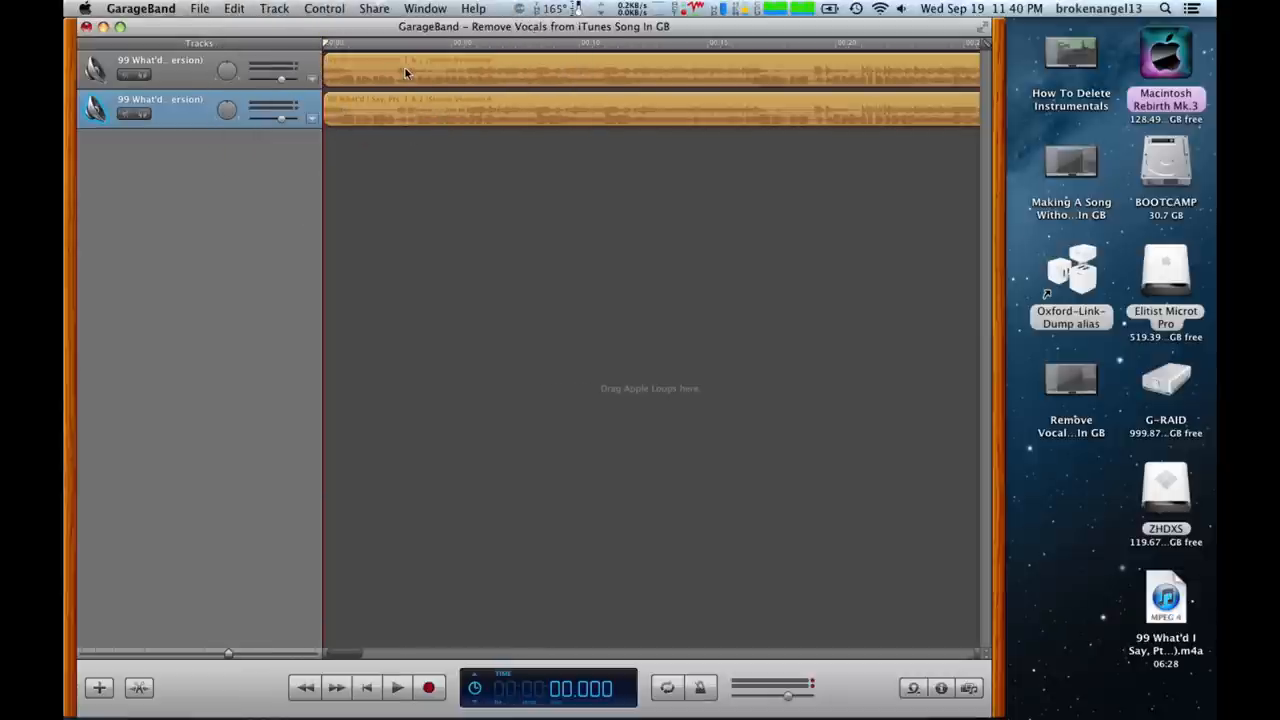
mouse_move(396, 144)
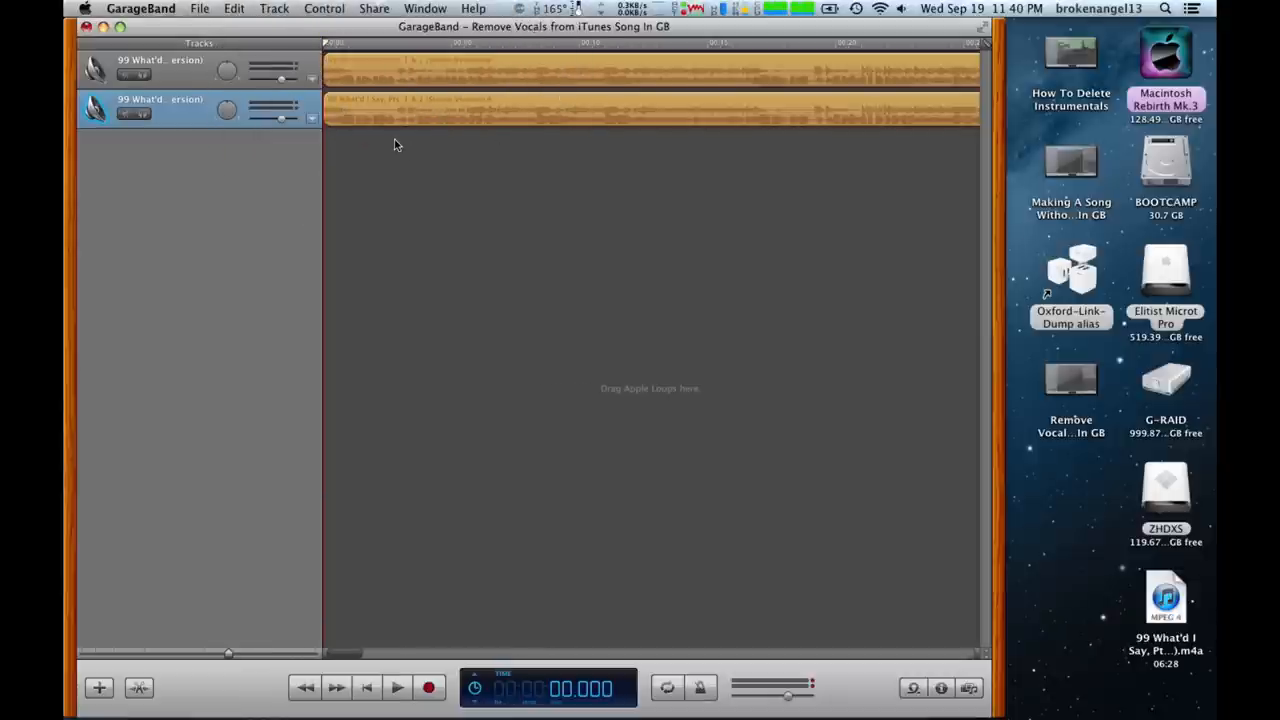
mouse_move(356, 128)
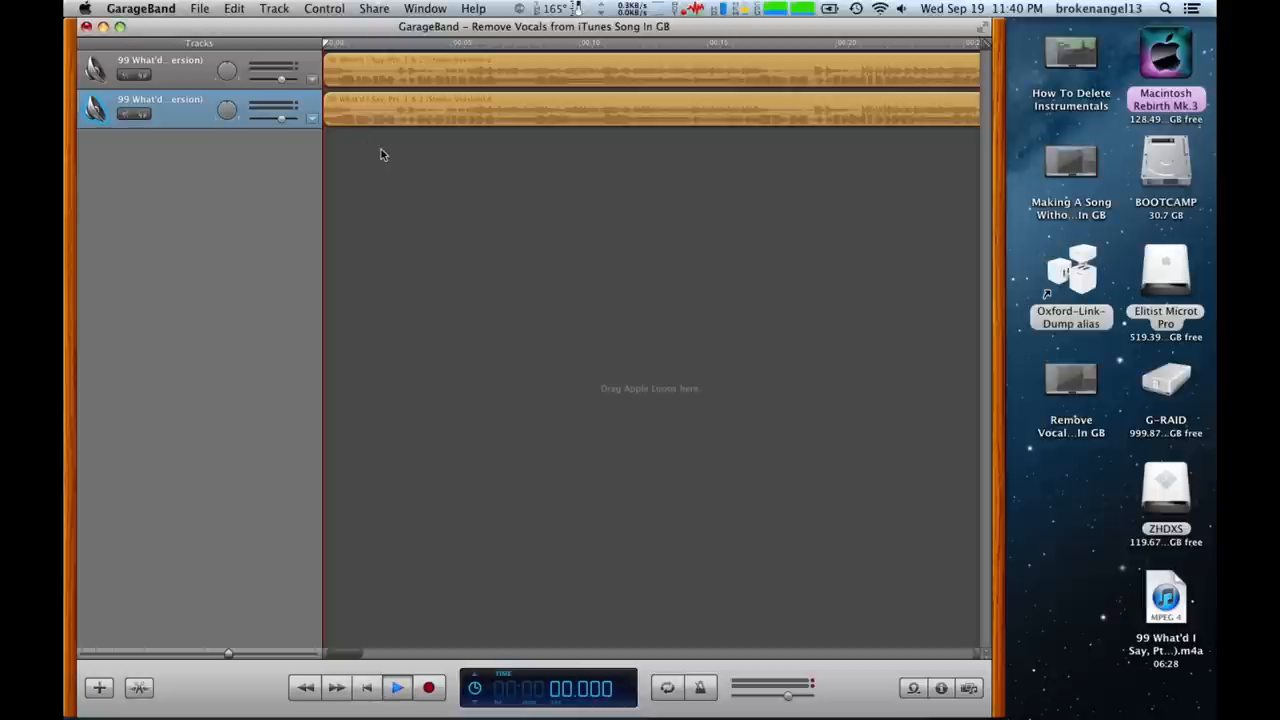
Play both identical song tracks together from the start, then stop playback.
left_click(396, 688)
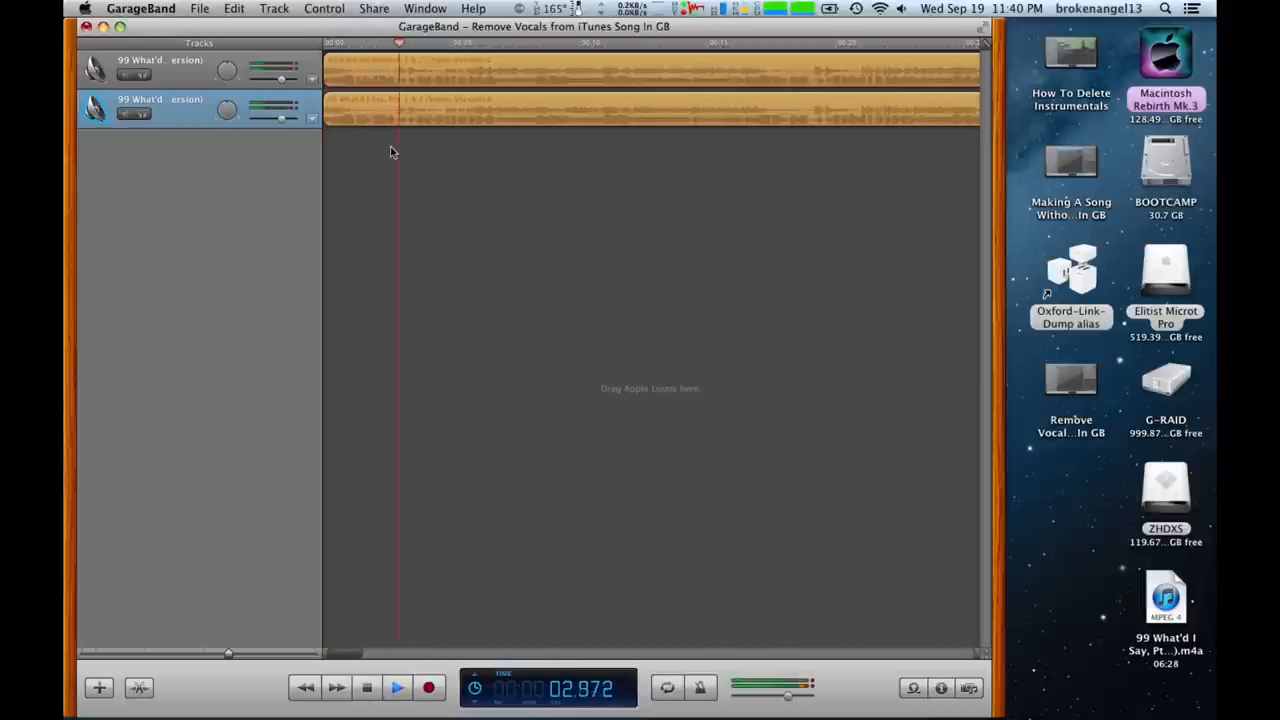
left_click(396, 688)
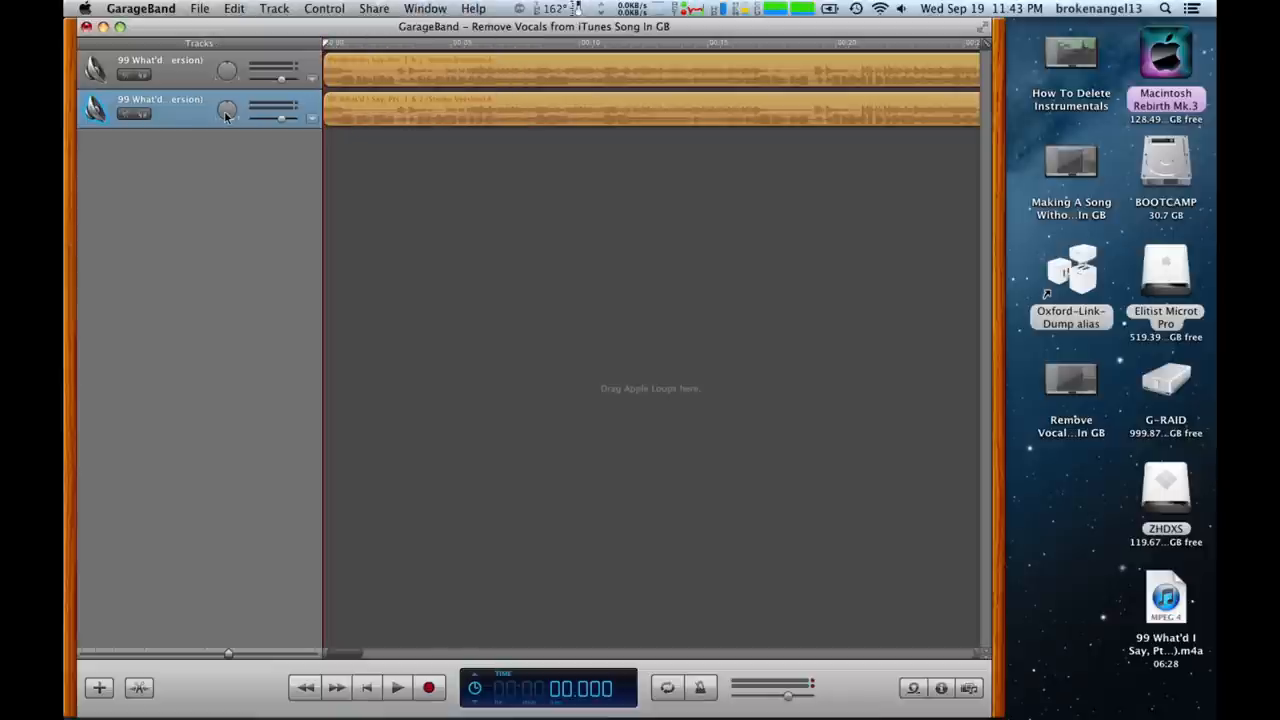
mouse_move(228, 110)
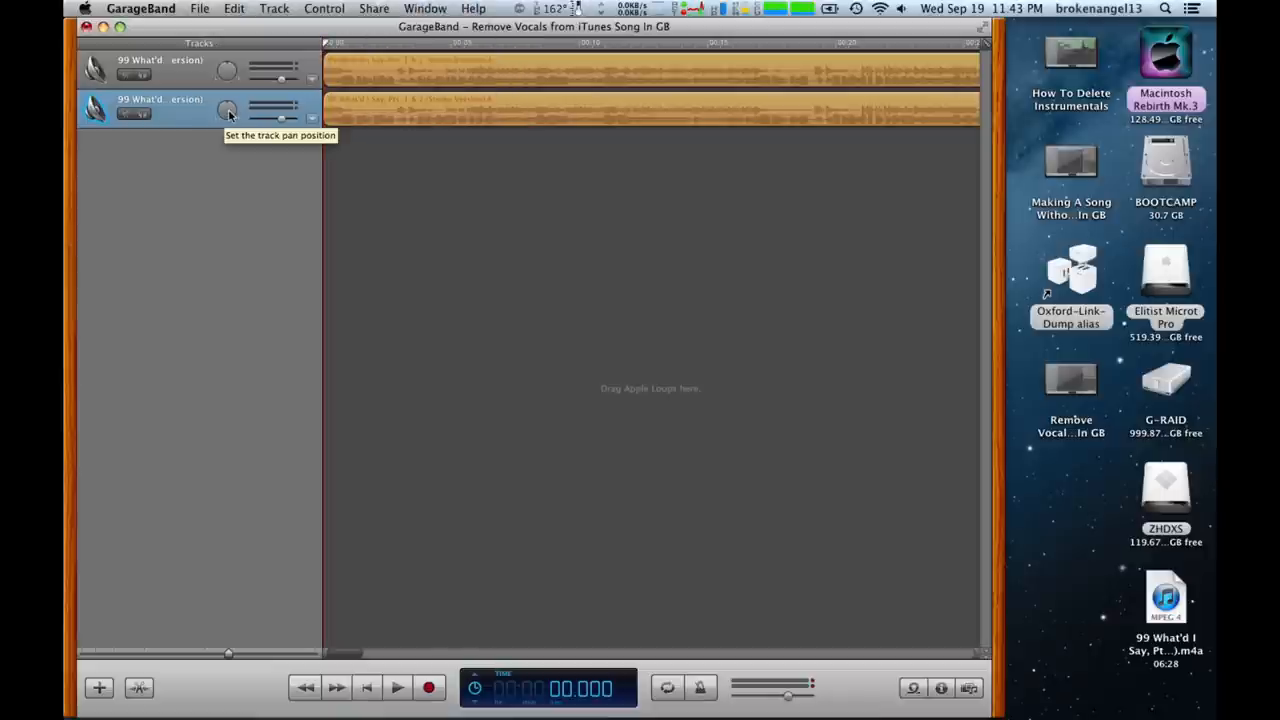
mouse_move(228, 112)
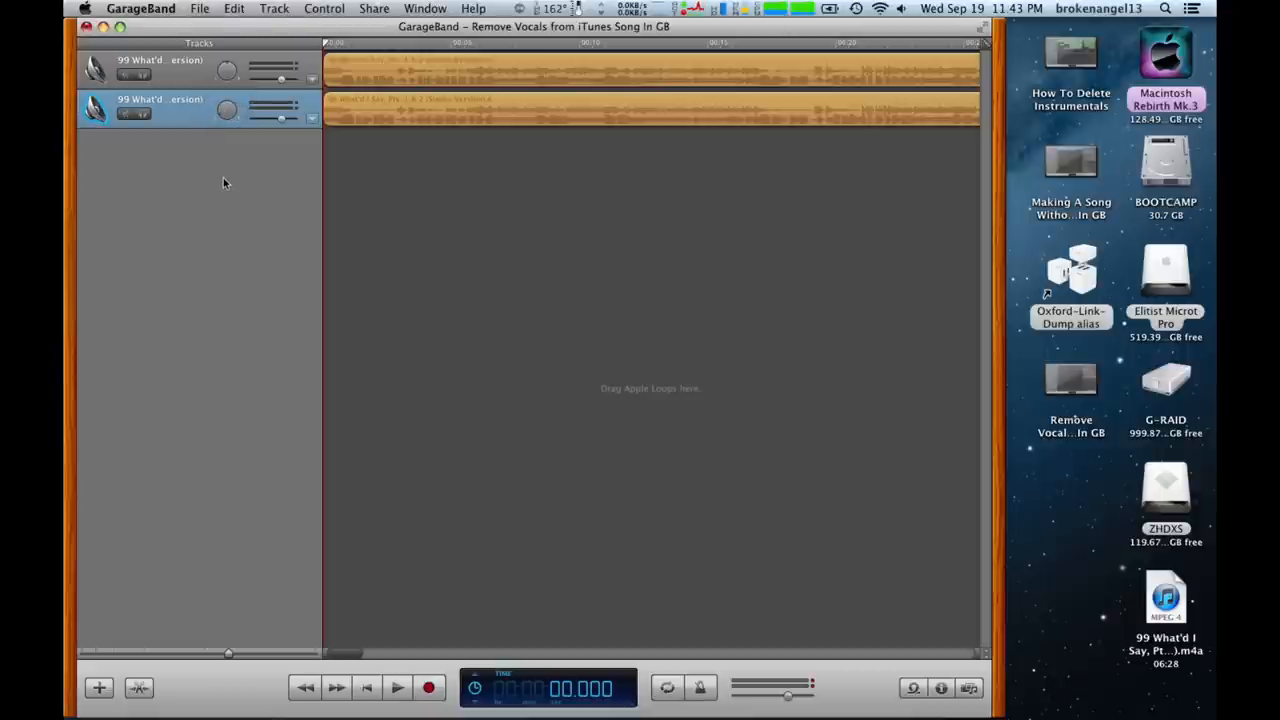
mouse_move(152, 142)
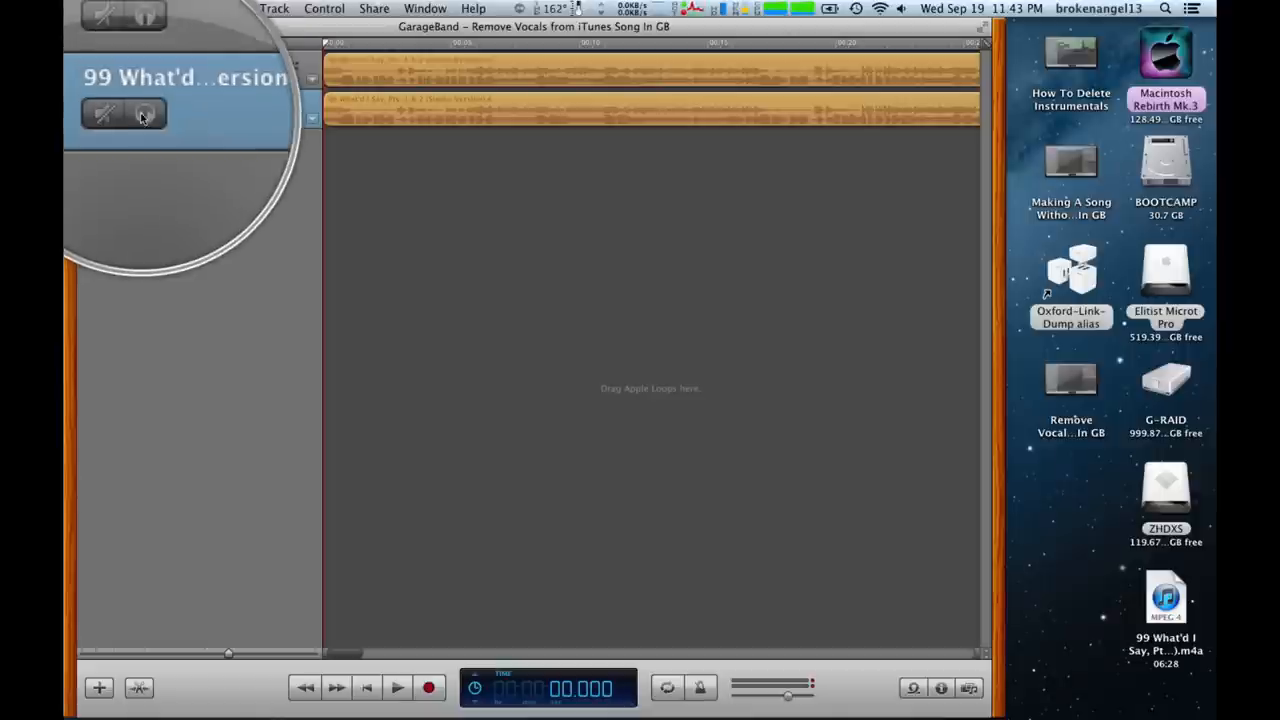
Solo the second song track and play it back so only it is heard.
left_click(140, 110)
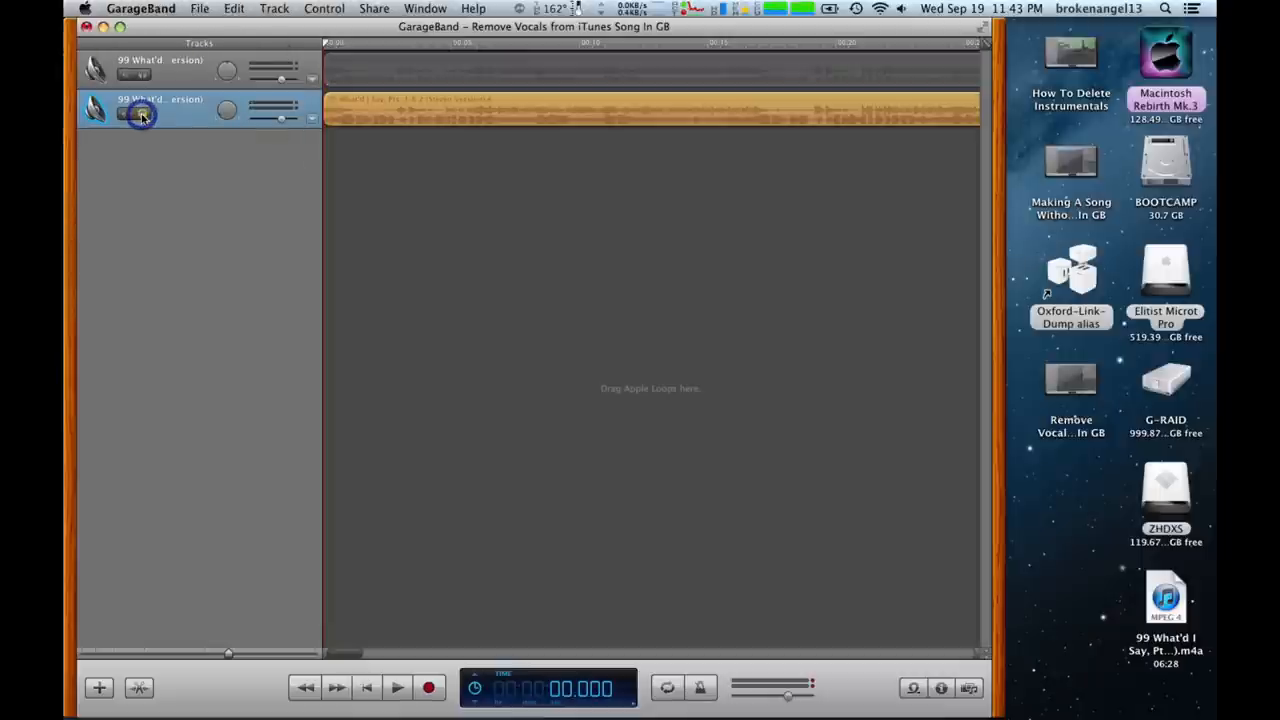
left_click(396, 688)
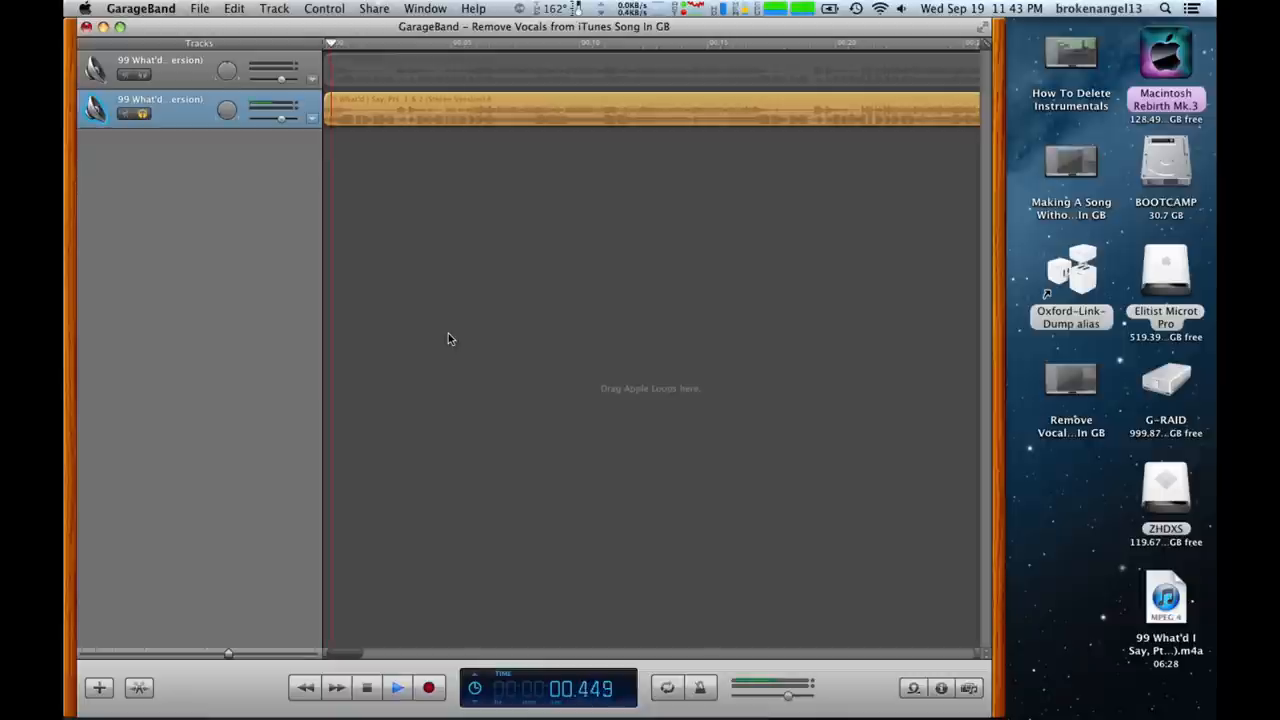
left_click(396, 688)
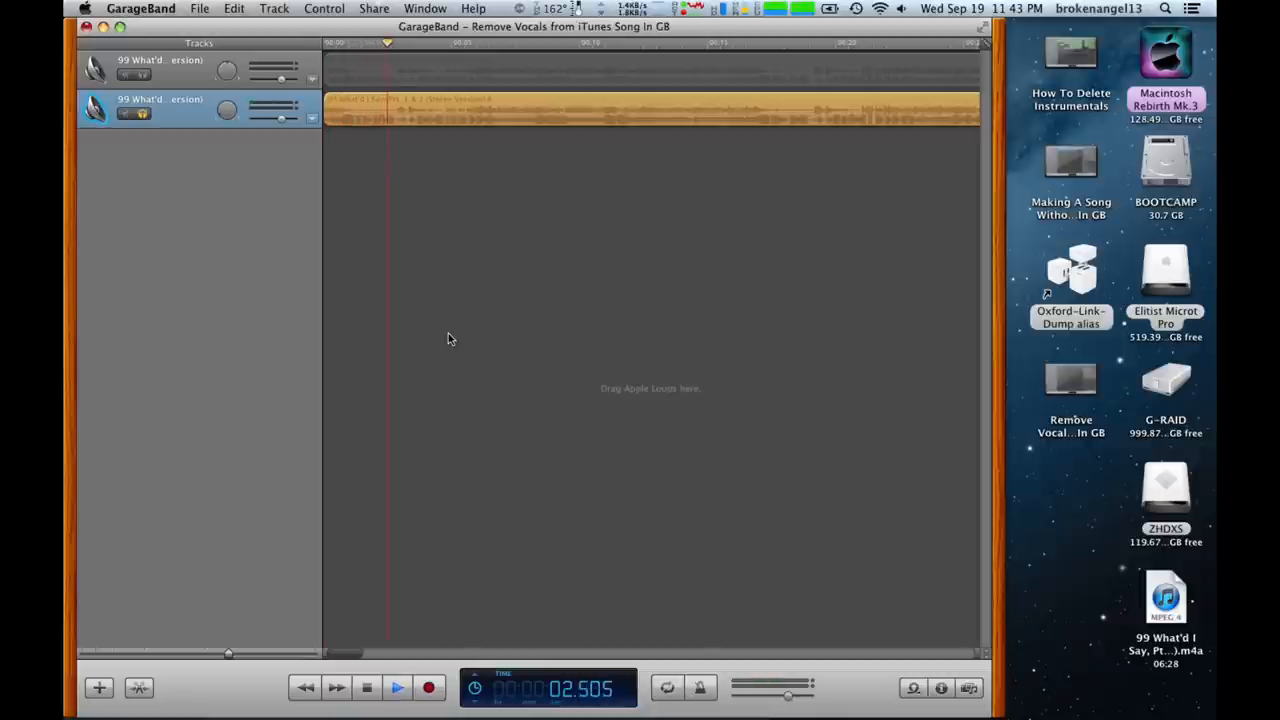
left_click(398, 688)
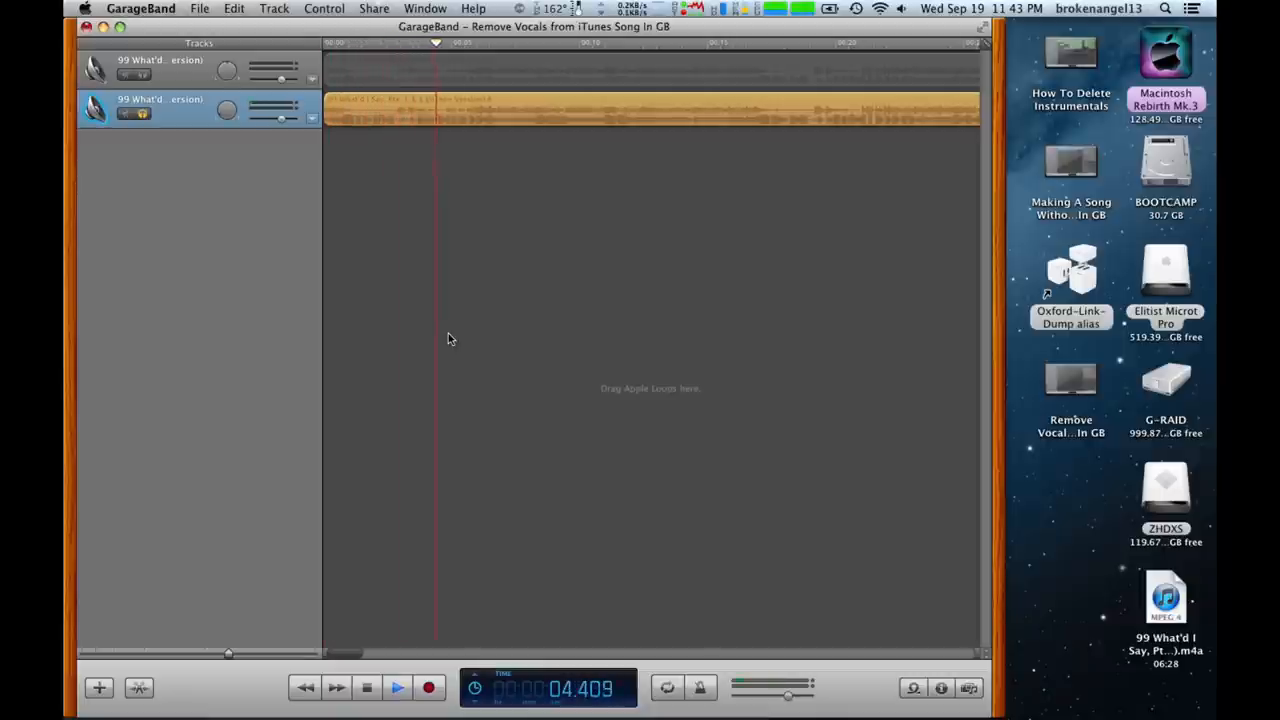